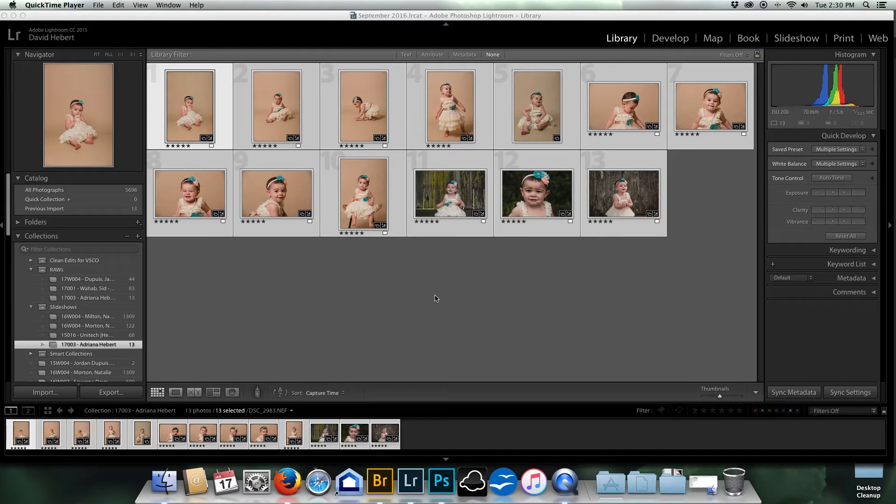
mouse_move(363, 216)
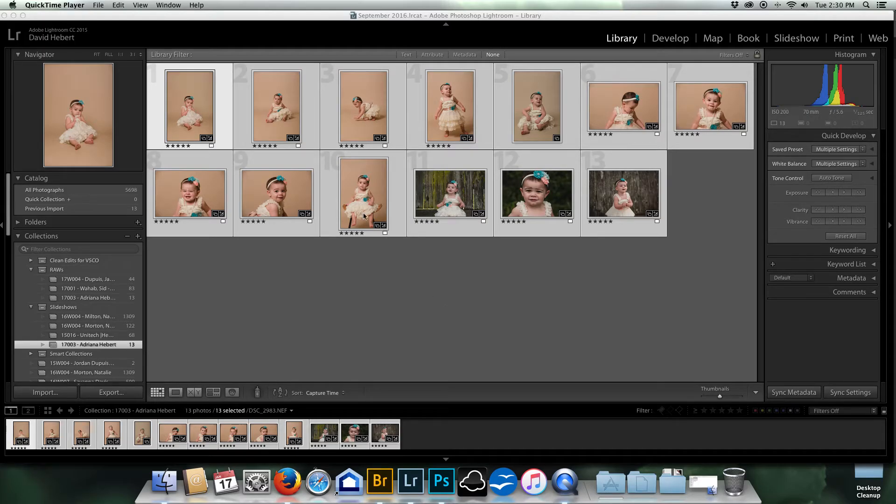
mouse_move(288, 79)
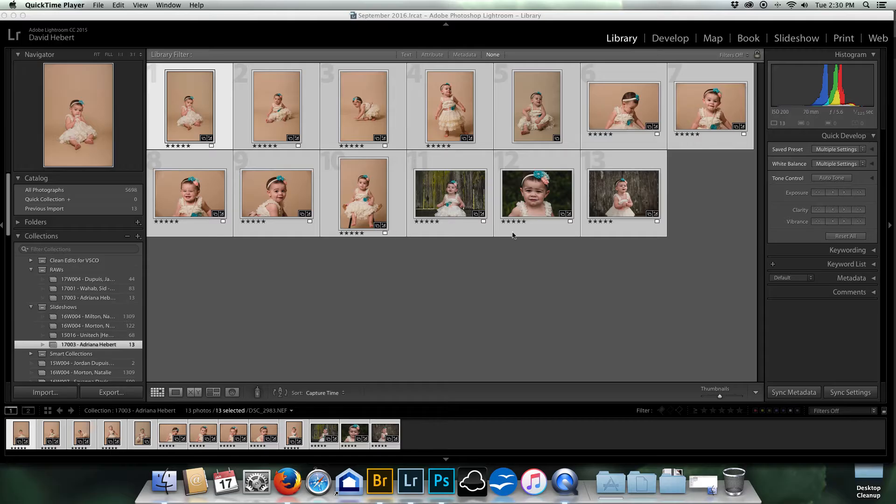
mouse_move(427, 100)
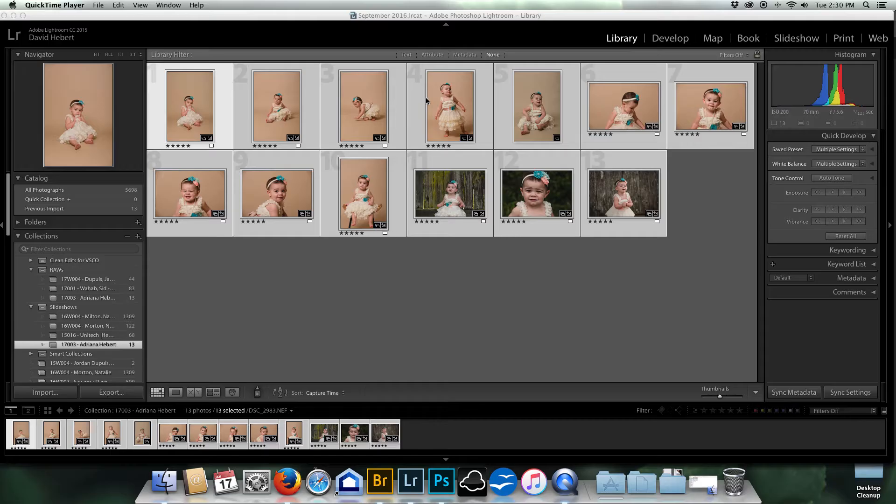
mouse_move(194, 111)
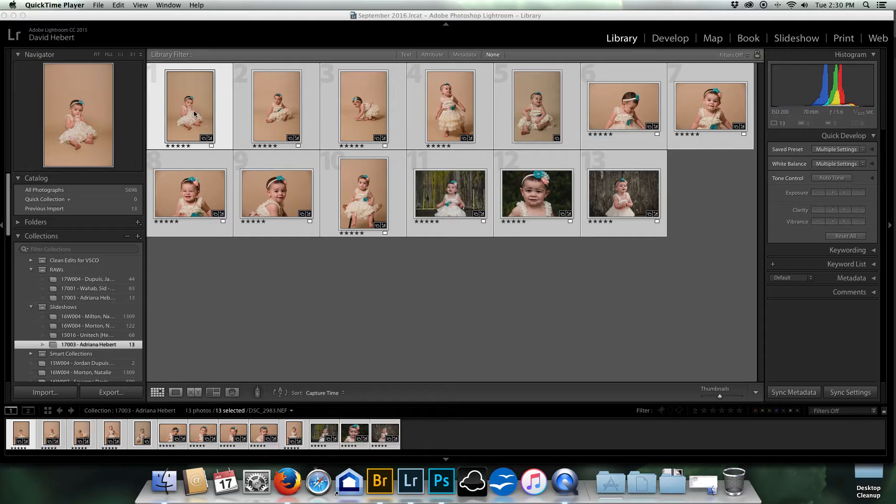
mouse_move(266, 199)
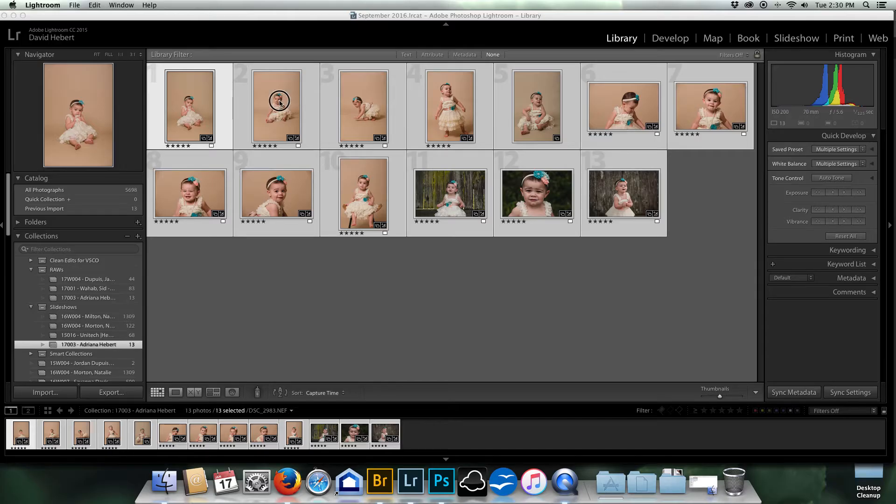
Make thumbnail 2, DSC_2991.NEF, the active photo in the Library grid.
click(277, 106)
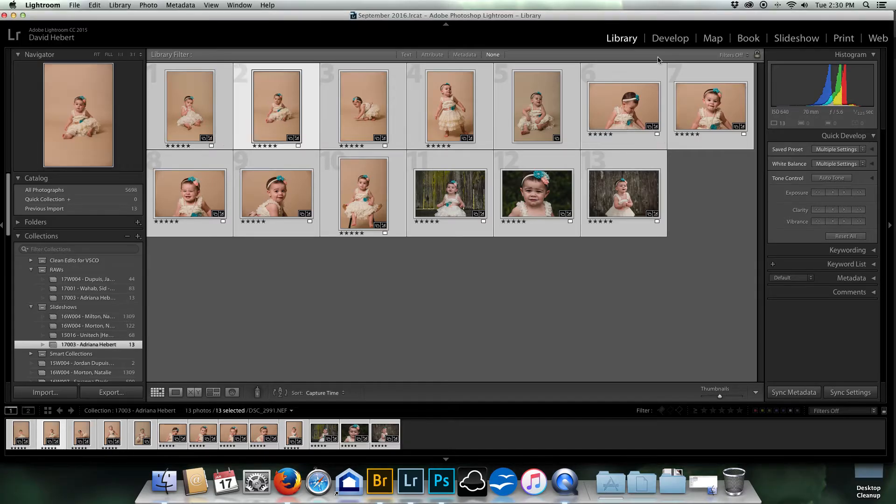
Switch to Develop, clear the 13-photo selection and select only DSC_2991 in the filmstrip.
click(671, 38)
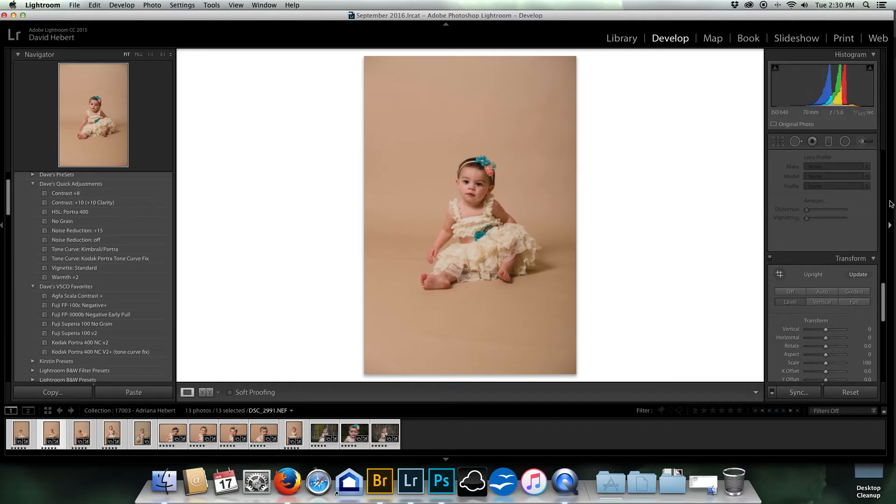
scroll(down, 3)
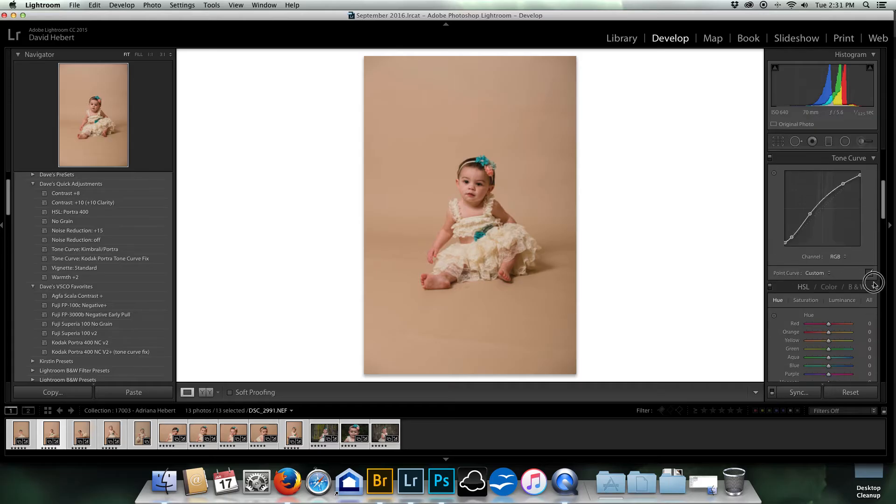
scroll(down, 3)
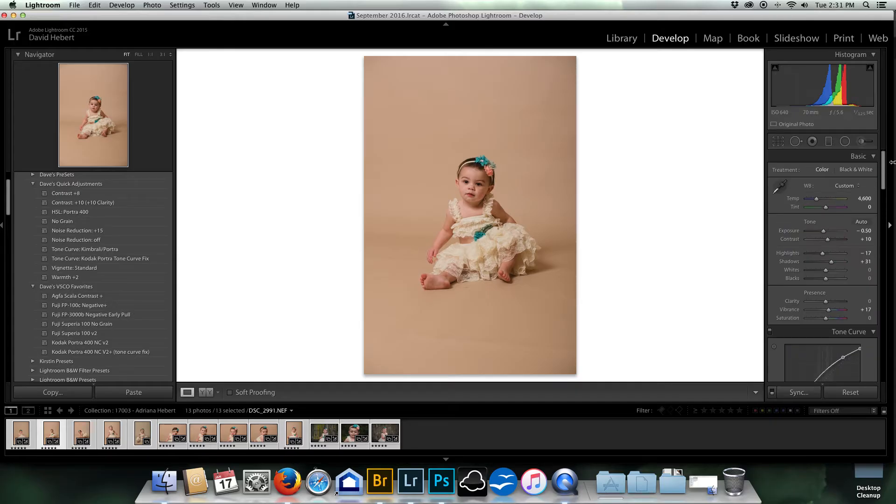
mouse_move(738, 218)
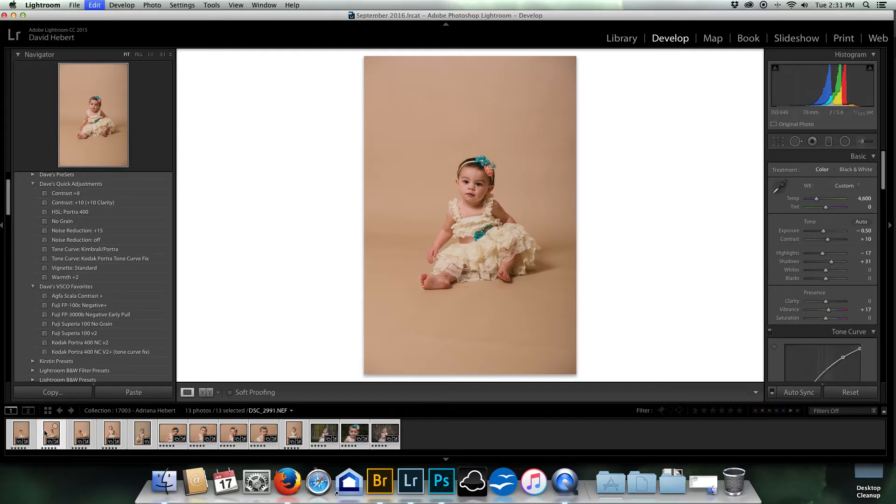
click(50, 433)
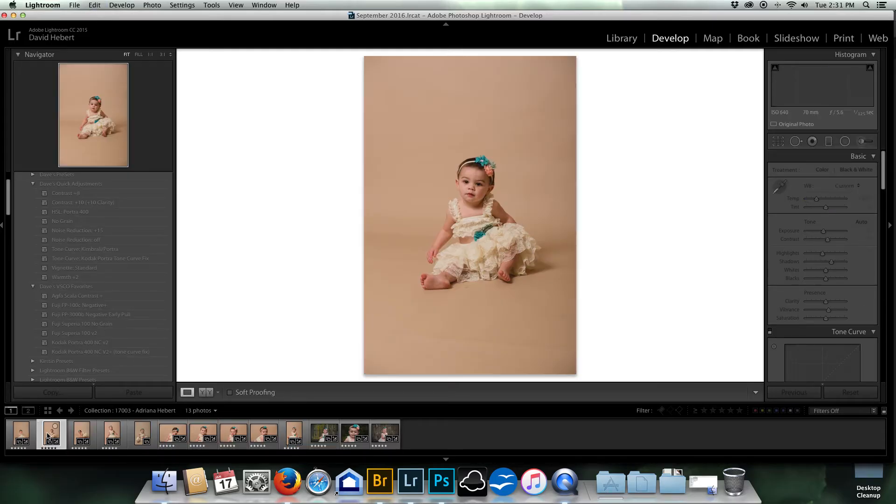
click(50, 434)
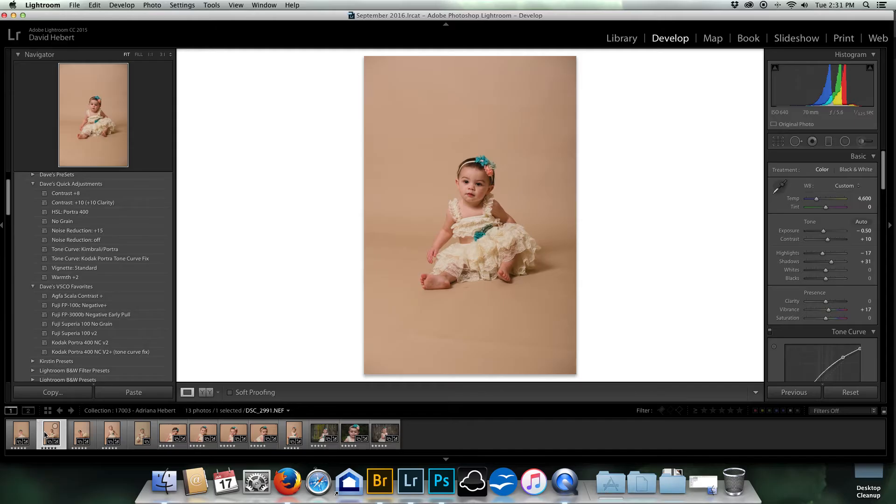
Bring up the filmstrip options menu for DSC_2991 to reach Edit in Adobe Photoshop CC.
right_click(50, 434)
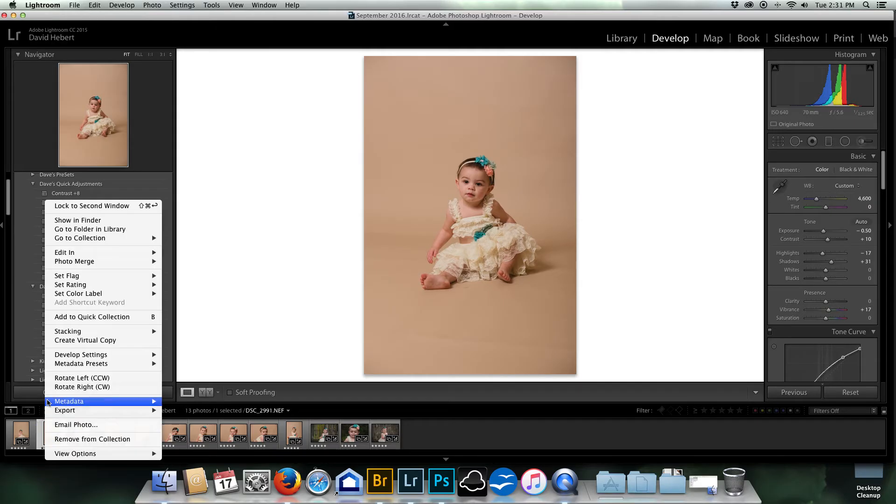
mouse_move(65, 252)
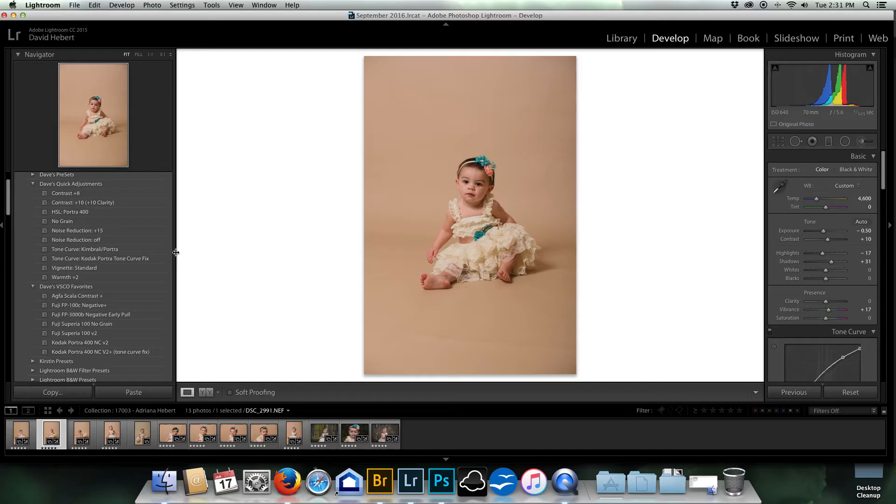
mouse_move(346, 344)
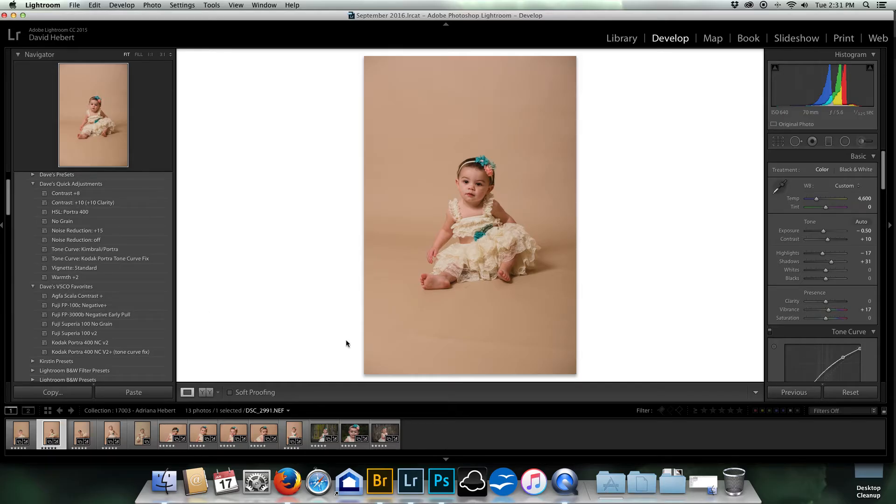
mouse_move(366, 338)
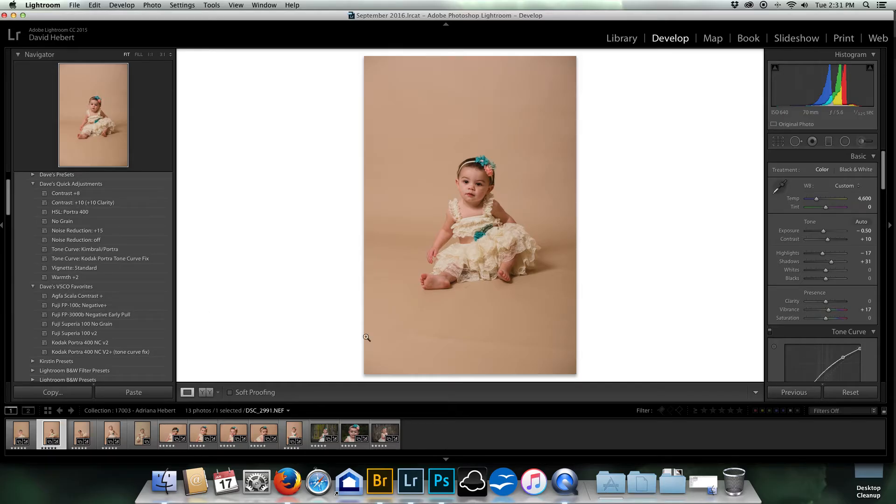
mouse_move(570, 18)
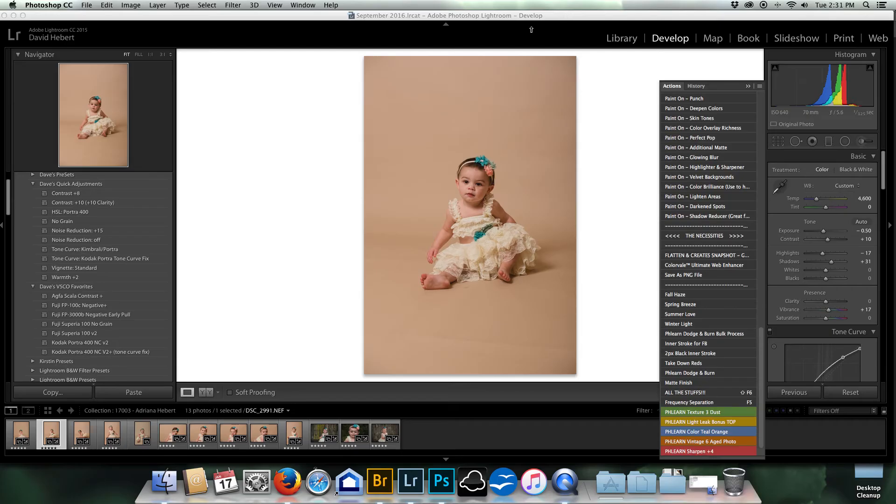
mouse_move(528, 28)
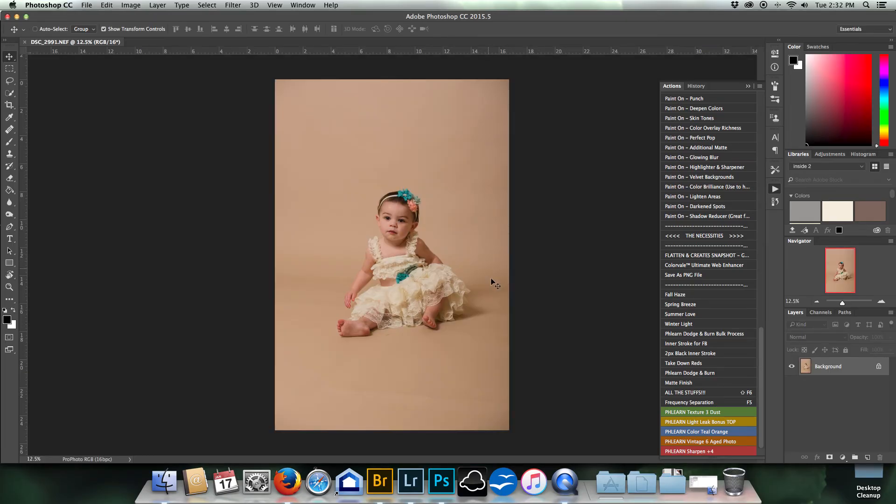
mouse_move(339, 202)
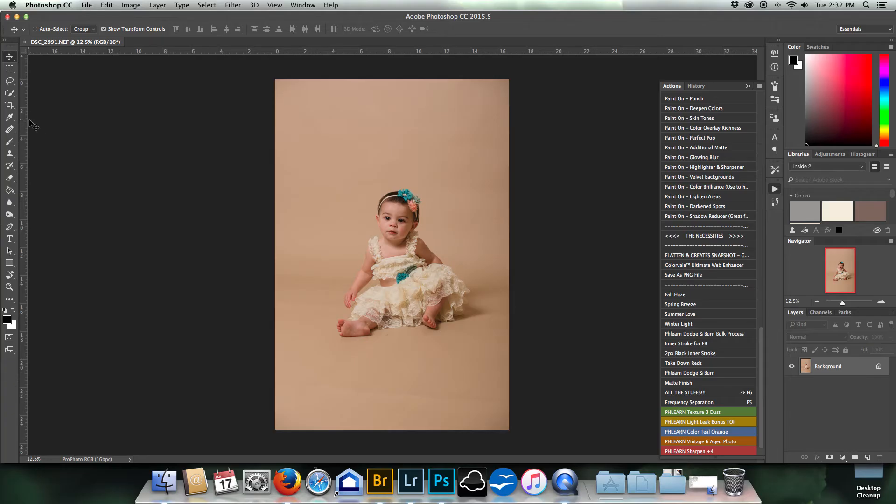
Heal a blemish on the peach backdrop floor with the Spot Healing Brush.
click(10, 129)
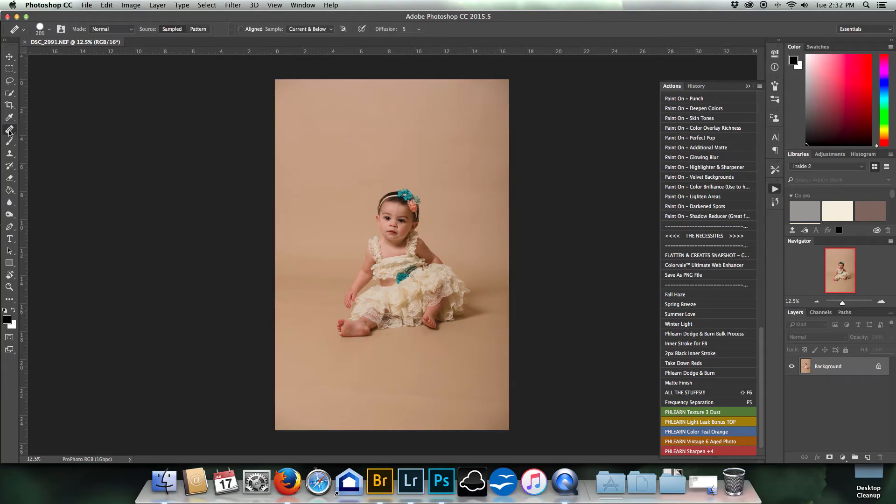
mouse_move(388, 371)
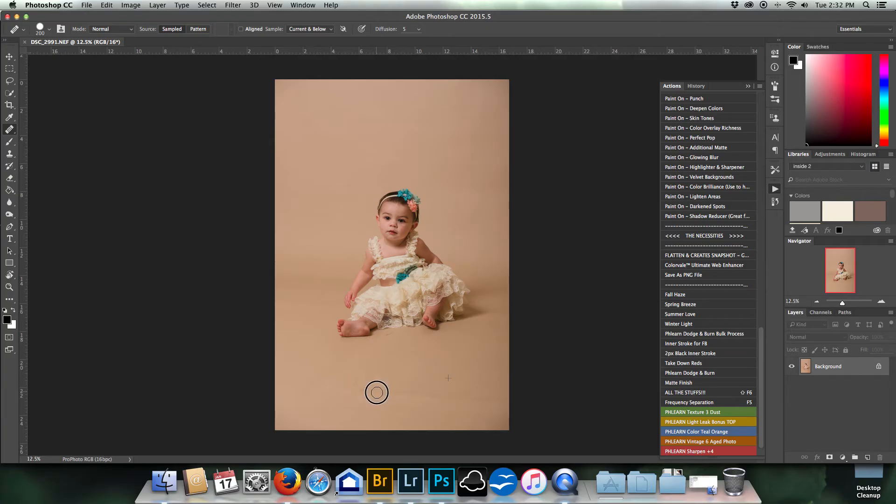
click(389, 390)
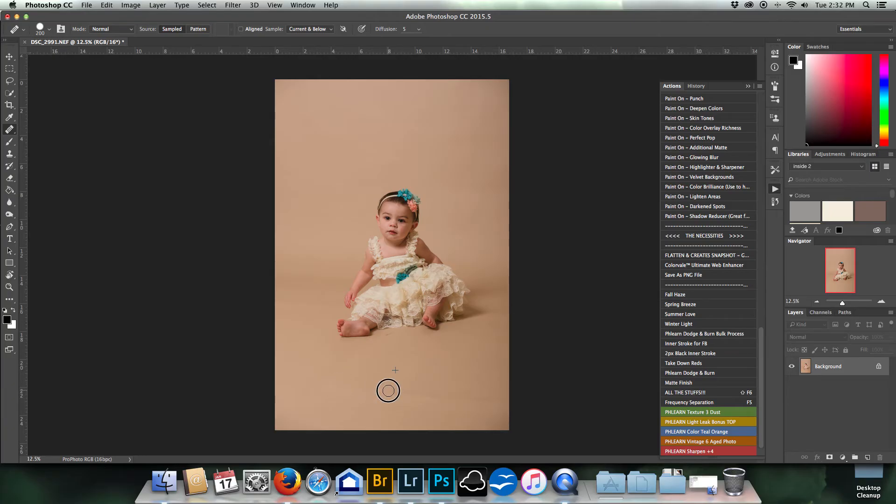
mouse_move(460, 404)
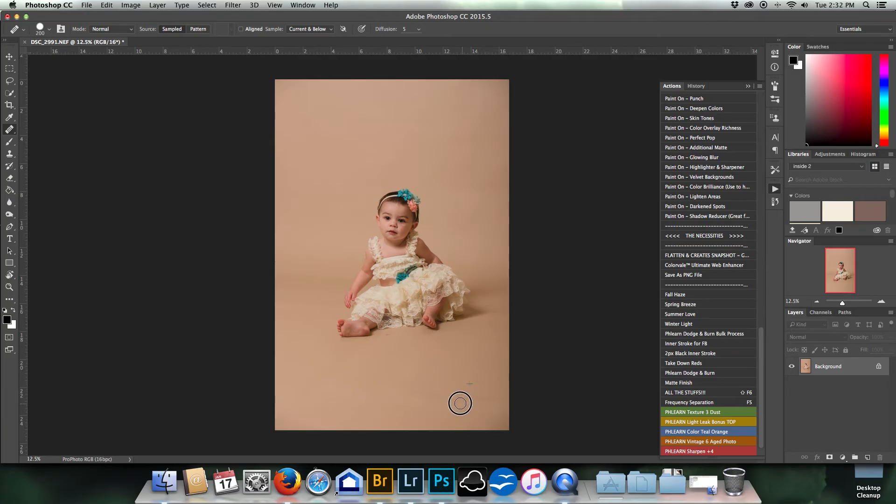
mouse_move(493, 402)
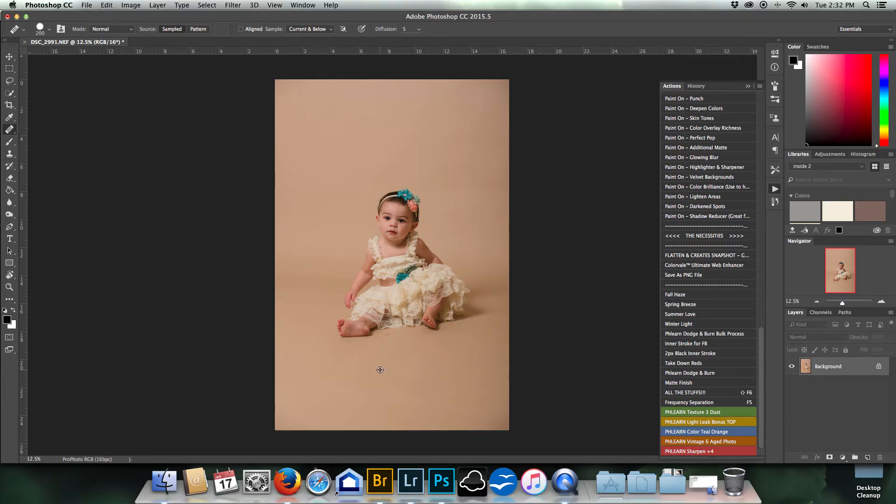
mouse_move(386, 336)
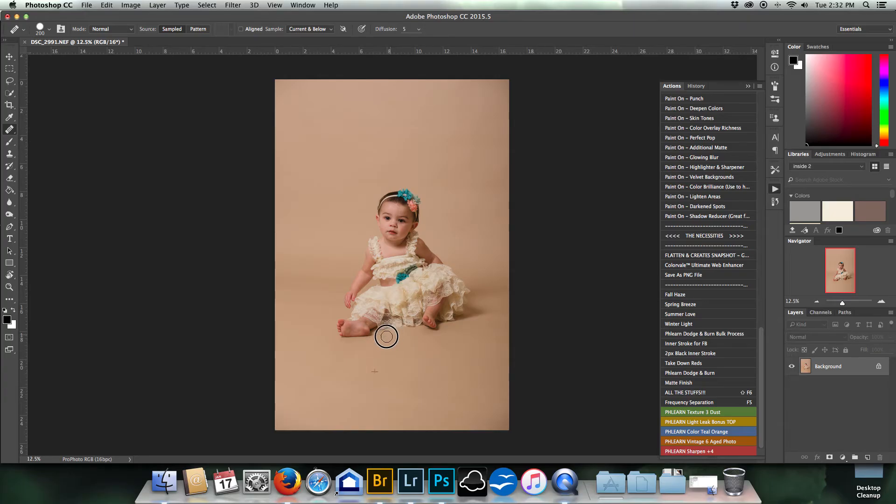
mouse_move(412, 353)
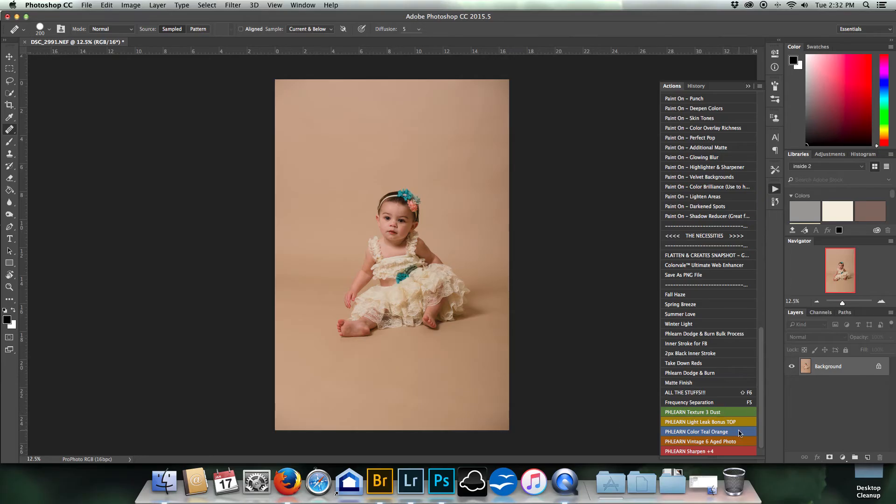
mouse_move(736, 434)
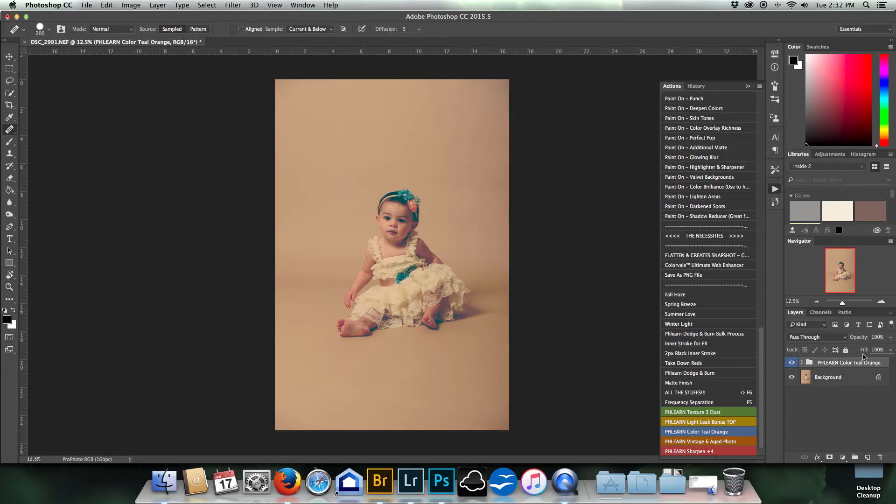
Lower the PHLEARN Color Teal Orange group's opacity to 15%.
click(880, 338)
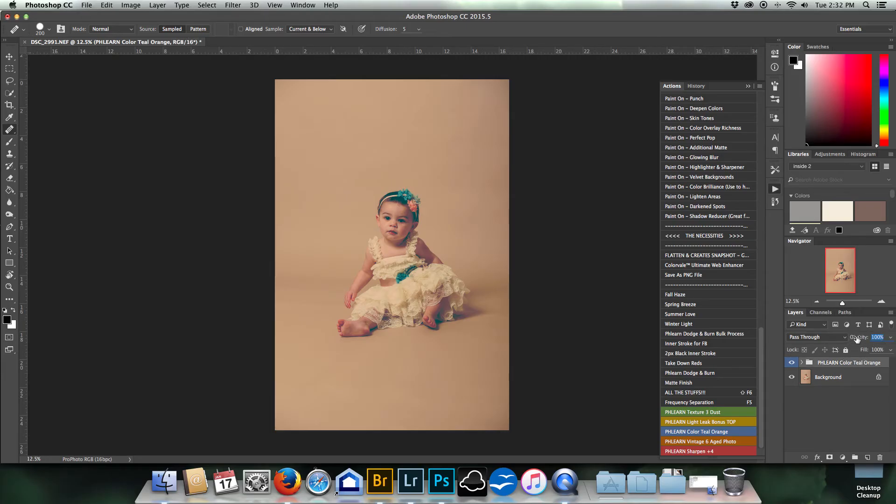
click(878, 337)
text(15)
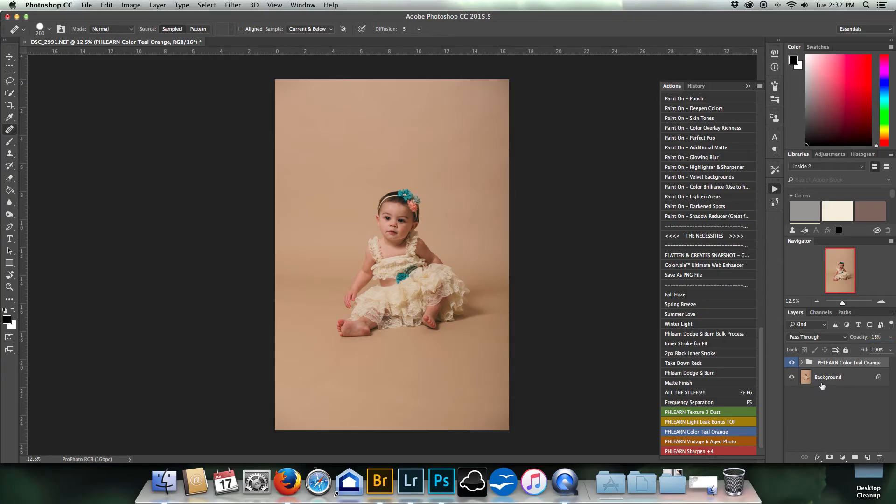
Flatten the colour-grade group into the Background layer for saving DSC_2991-Edit.tif.
click(157, 6)
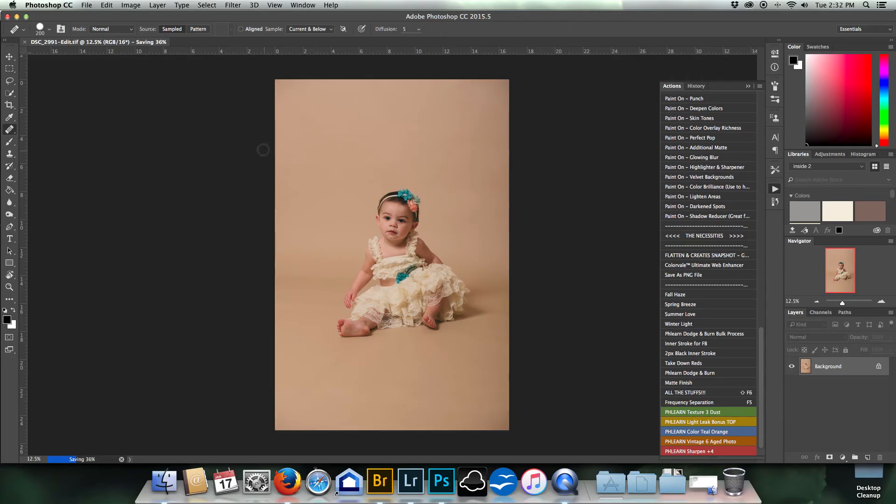
mouse_move(27, 45)
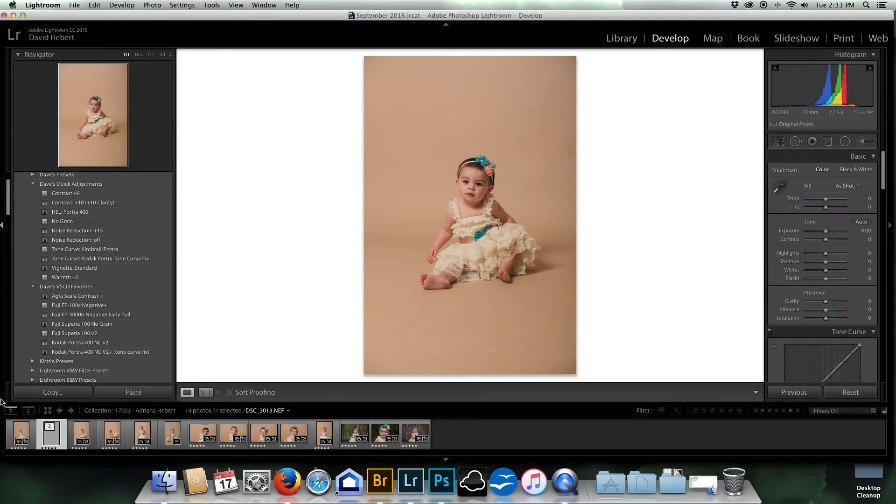
Compare DSC_2991-Edit.tif against the original DSC_2991.NEF in the stack, ending on the TIFF.
click(50, 434)
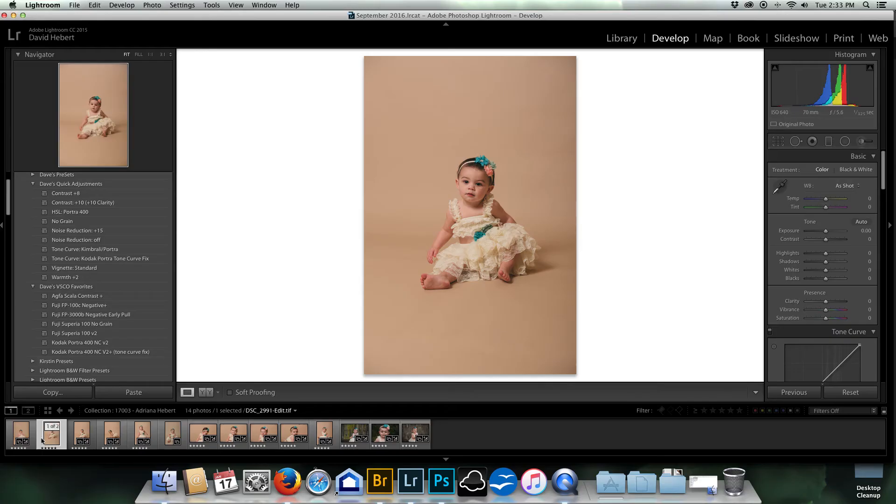
click(82, 434)
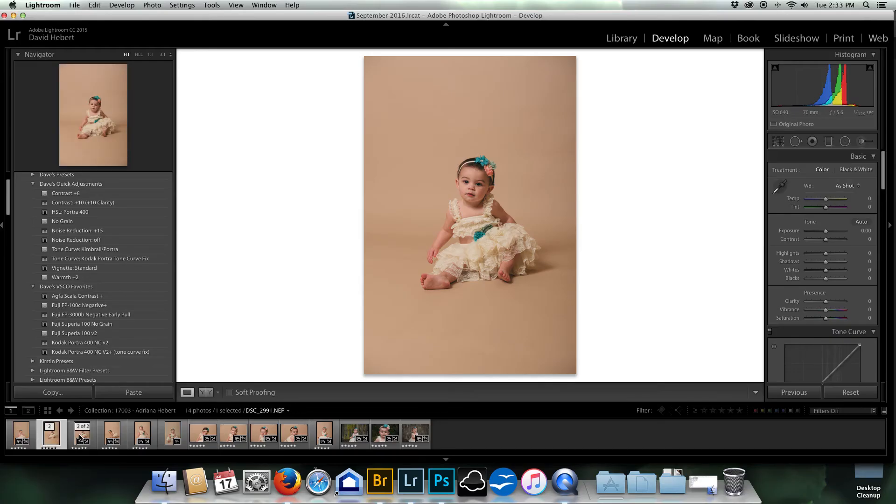
click(82, 434)
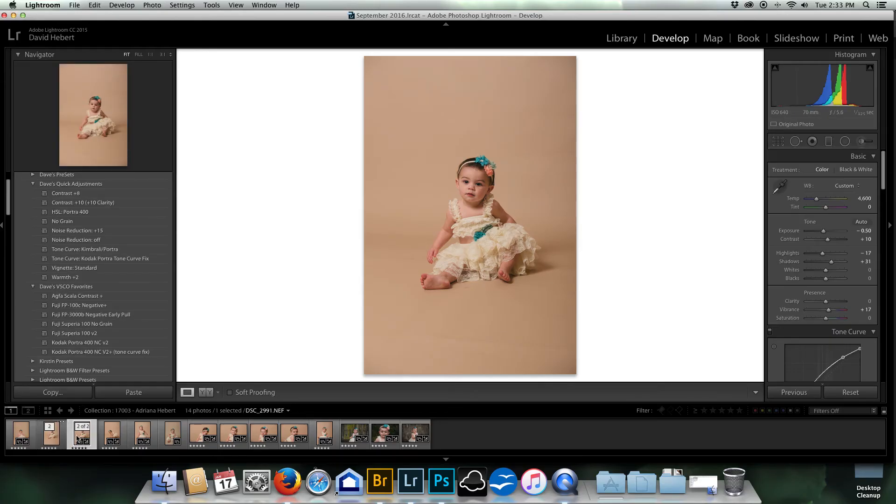
click(49, 434)
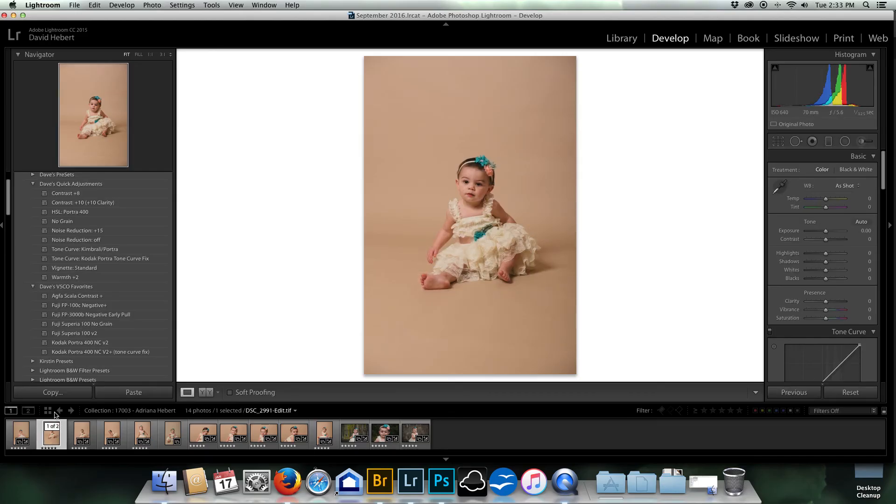
click(50, 433)
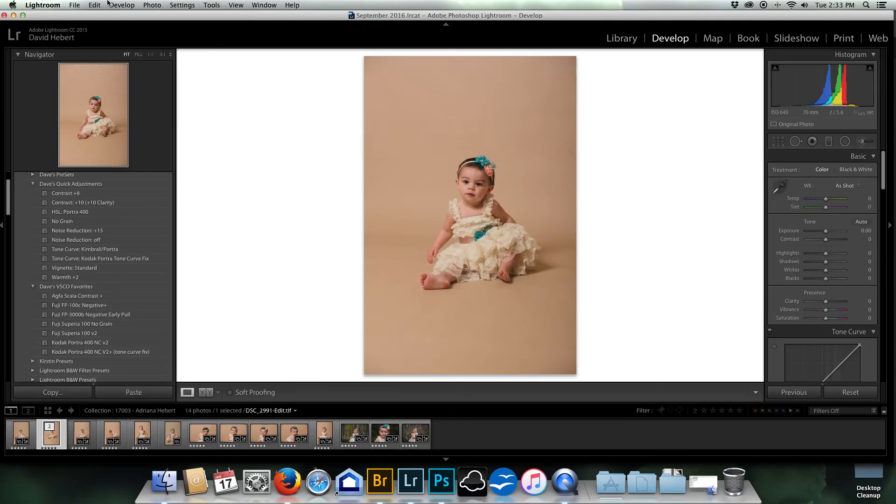
click(75, 4)
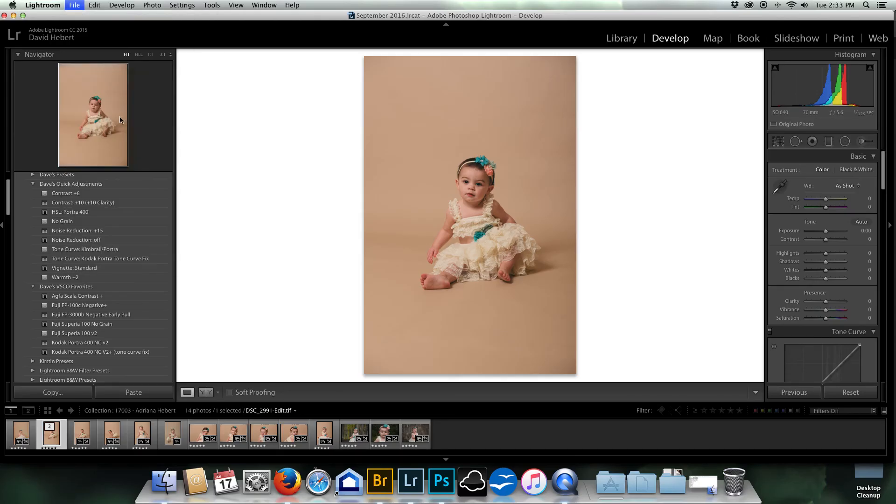
In Export One File, browse the destination to DKHebert > 2017 > 1 YEAR session's JPEG folder.
click(75, 6)
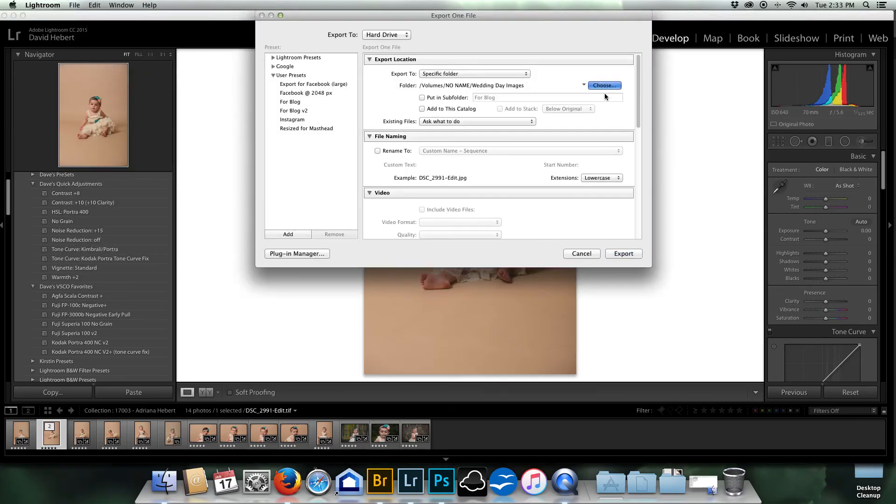
click(604, 85)
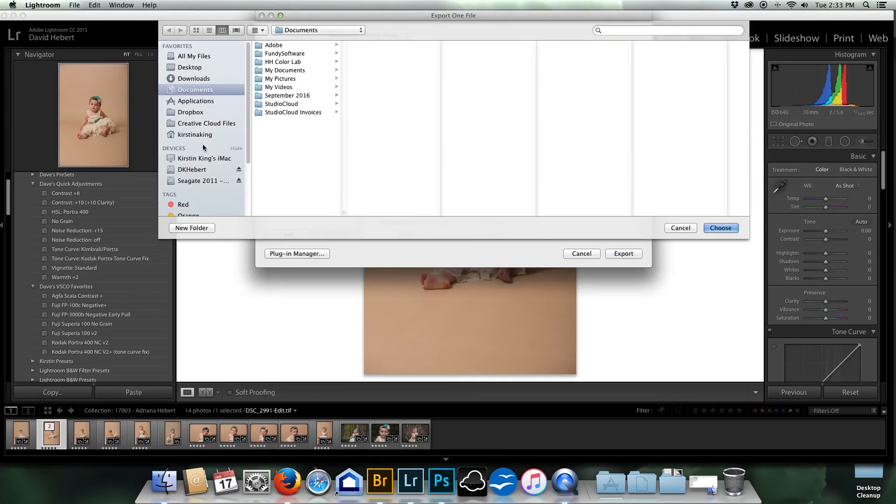
click(192, 169)
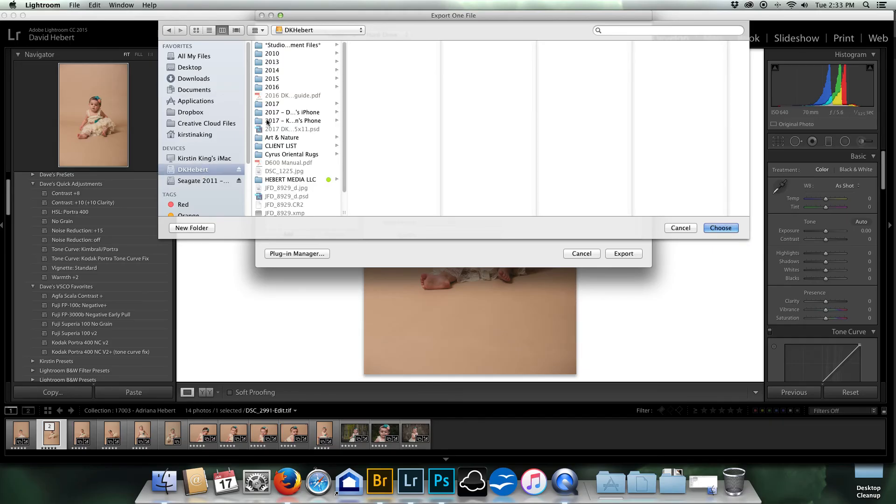
click(272, 104)
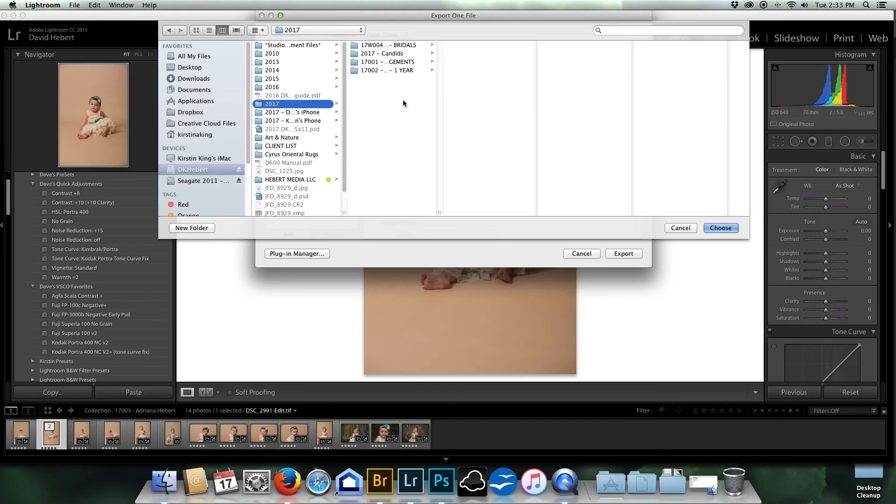
click(386, 70)
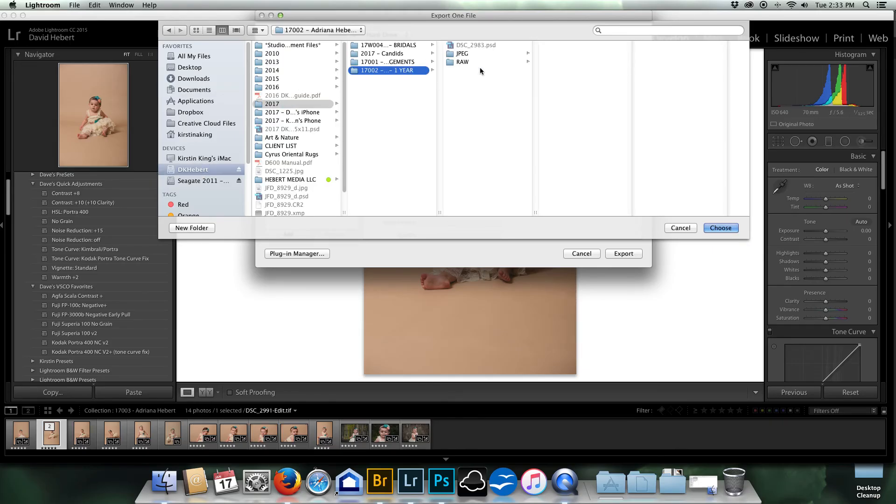
click(462, 53)
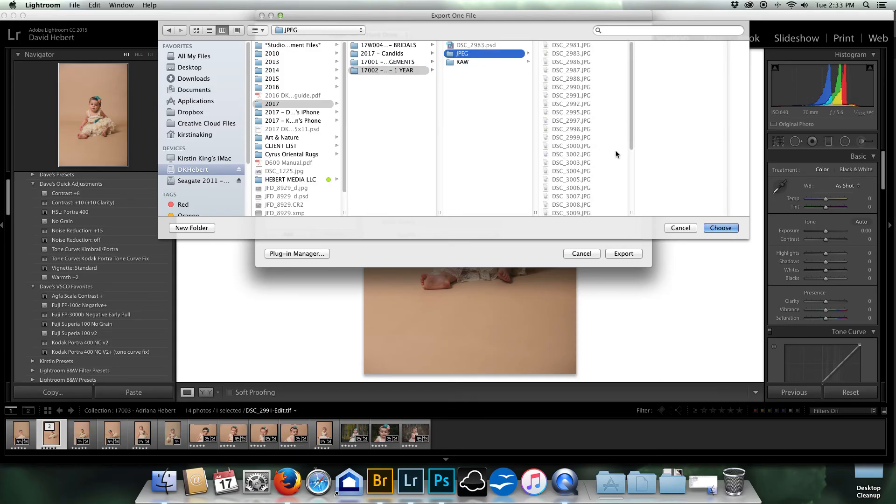
mouse_move(454, 255)
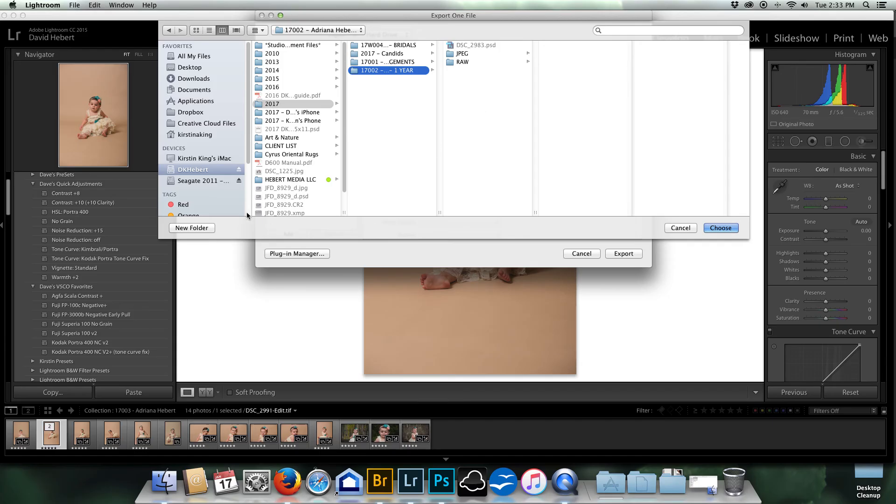
Create a 'Ready to Order' folder in the 1 YEAR session folder, then view the JPEG folder.
click(191, 228)
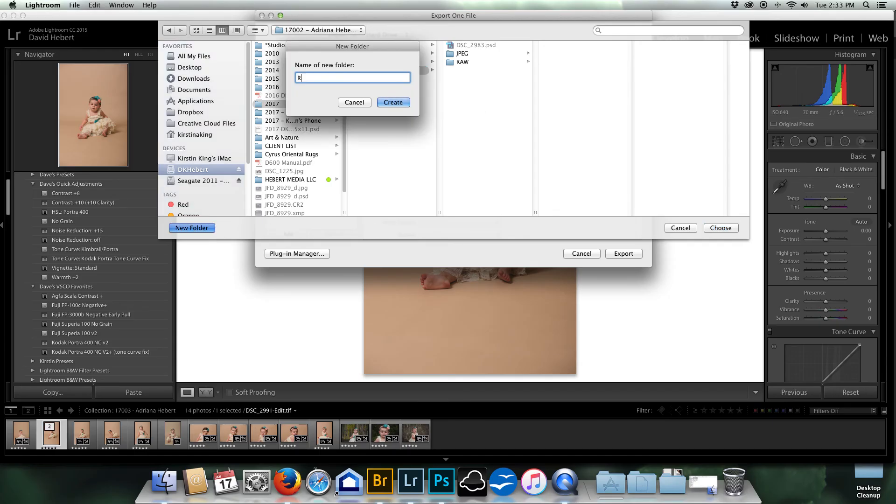
text(eady to Ord)
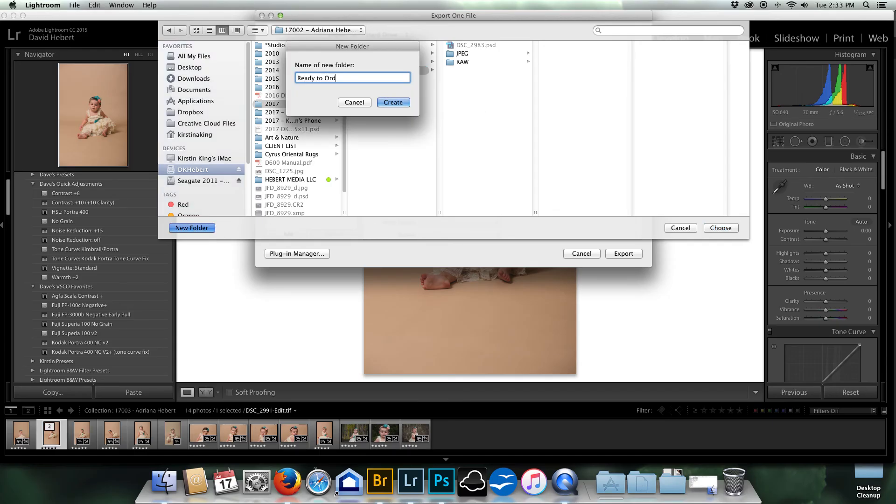
click(394, 103)
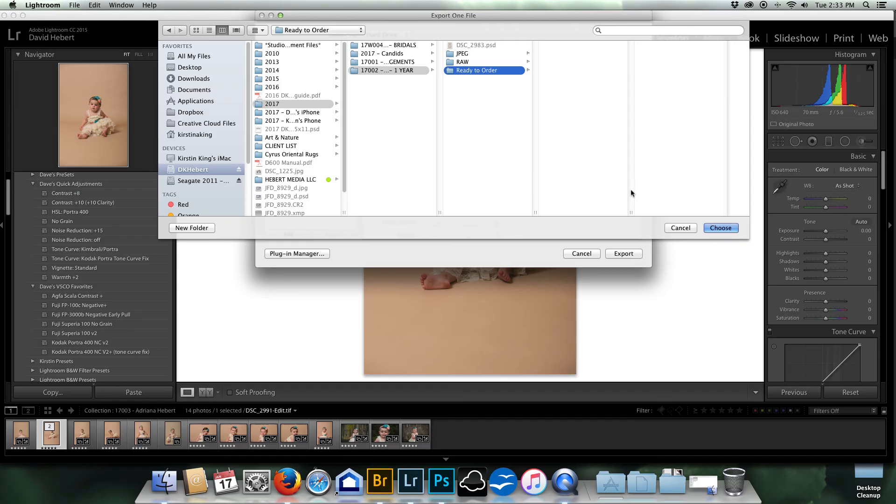
mouse_move(550, 81)
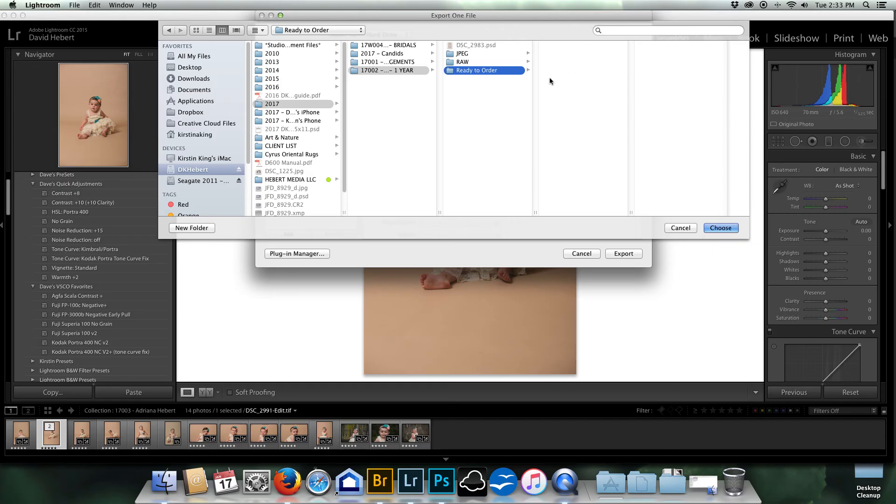
click(462, 53)
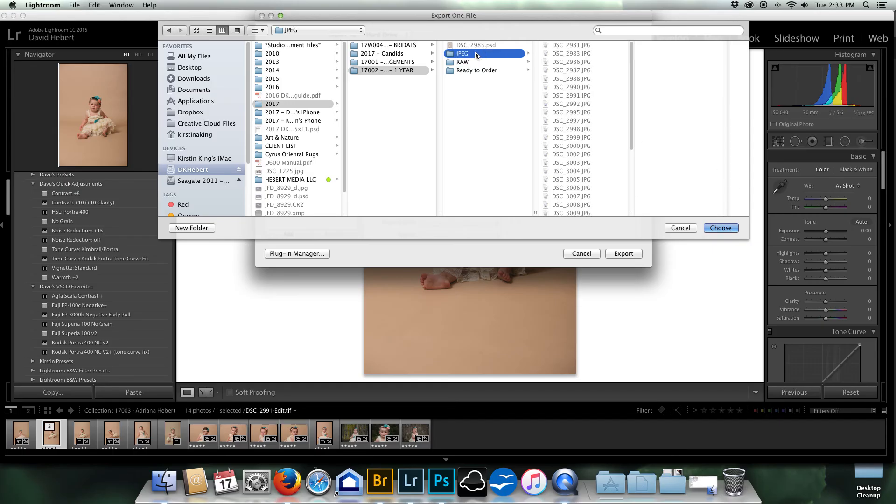
mouse_move(685, 221)
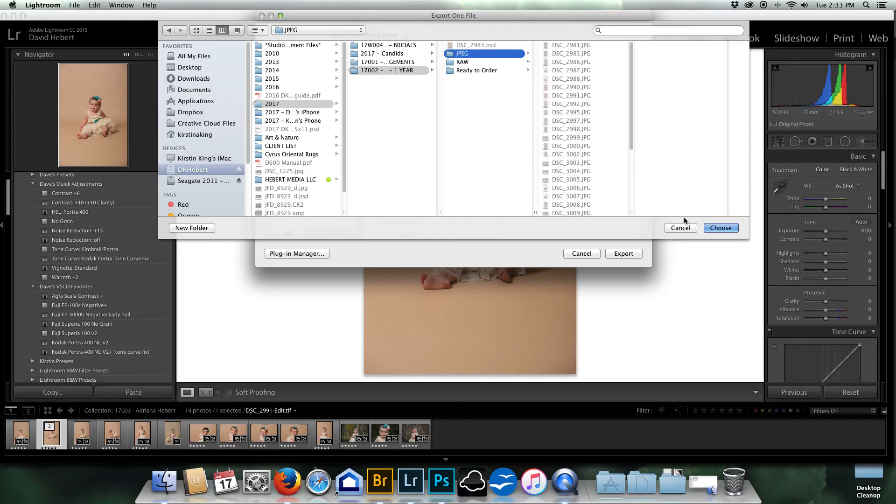
Confirm the destination folder and export the edited portrait as a single JPEG.
click(721, 228)
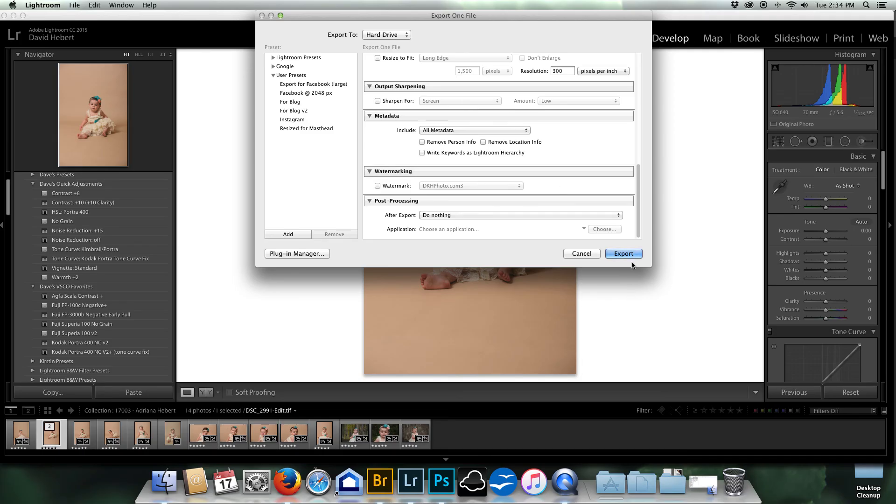
click(623, 253)
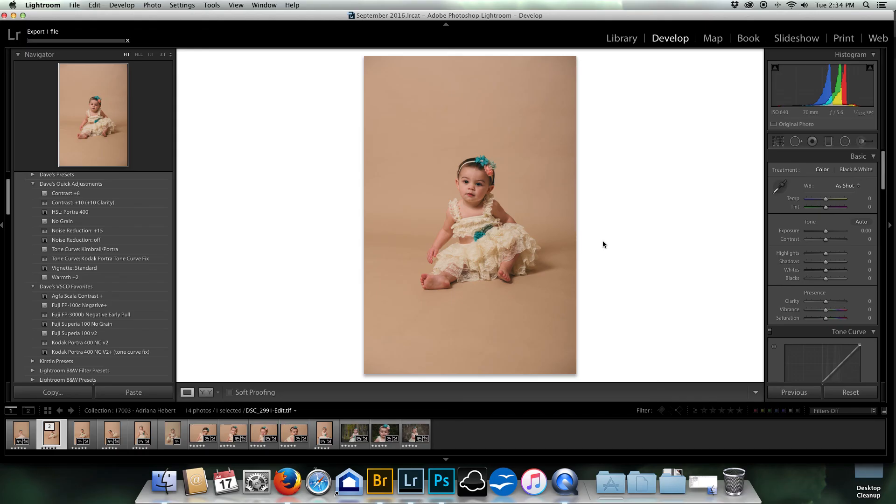
mouse_move(379, 266)
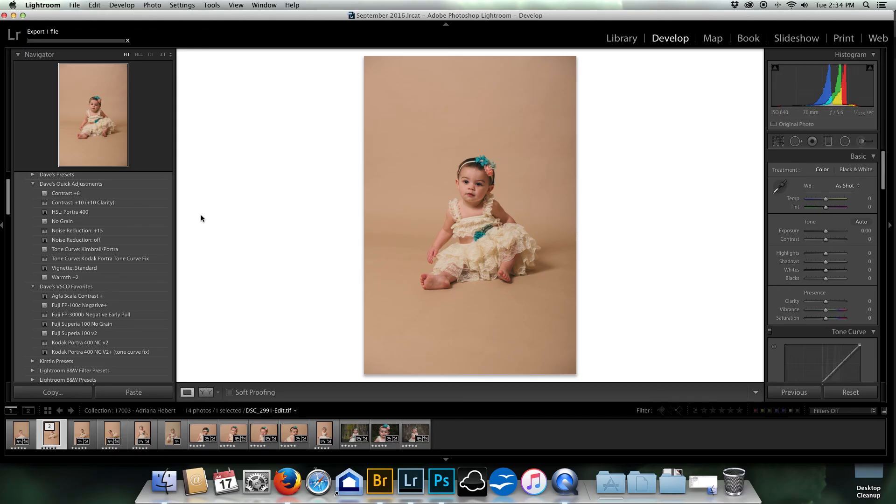
mouse_move(421, 286)
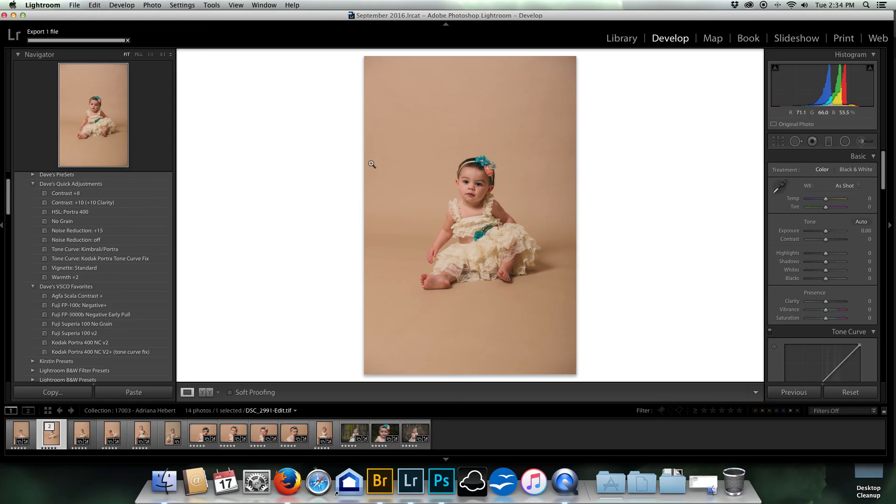
mouse_move(377, 182)
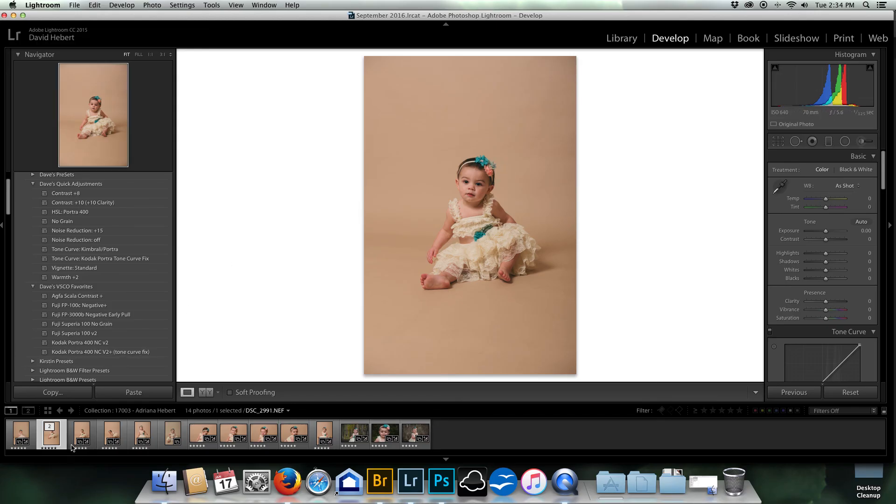
After the single-file export completes, select the raw photo DSC_2995.NEF in the filmstrip.
click(141, 434)
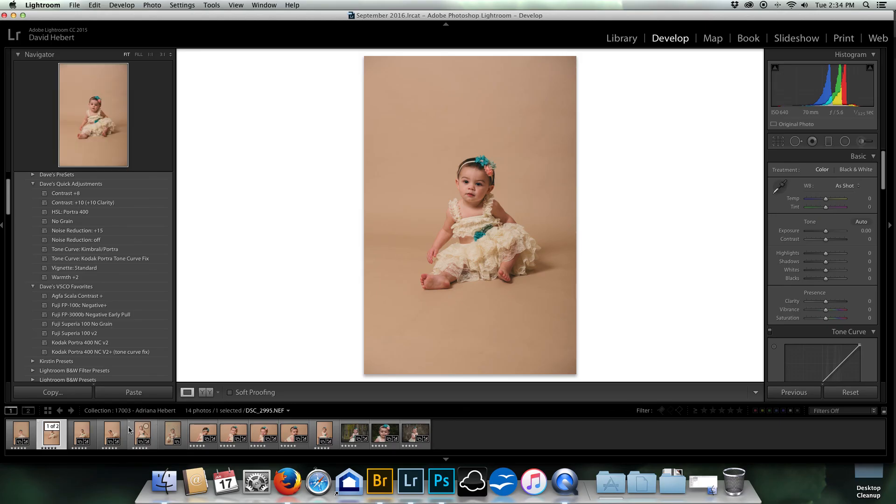